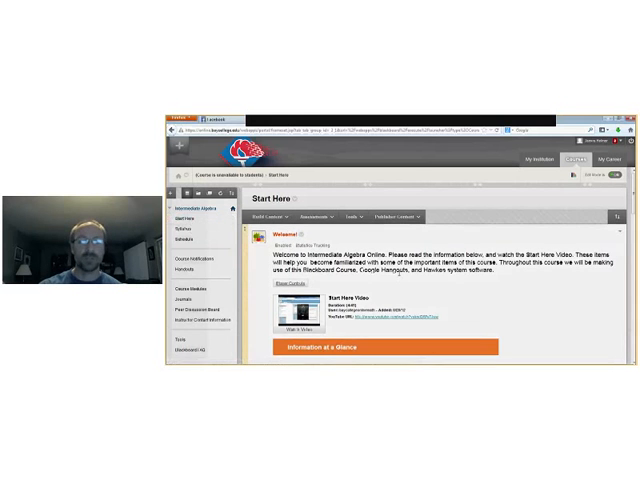
- Scroll through the course start page, then open the MATH105 Intermediate Algebra Syllabus
scroll(down, 3)
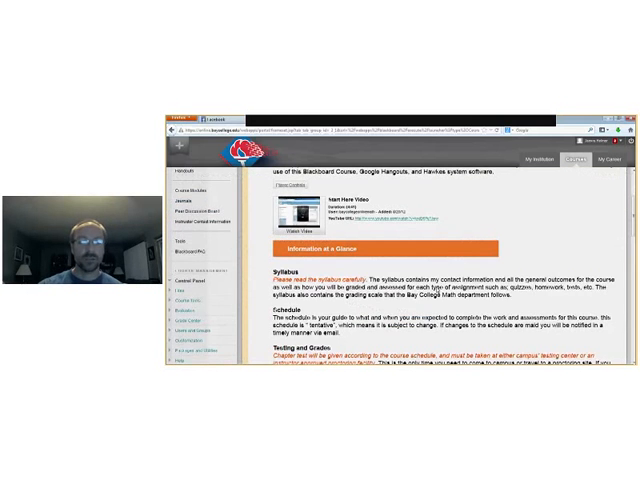
scroll(down, 3)
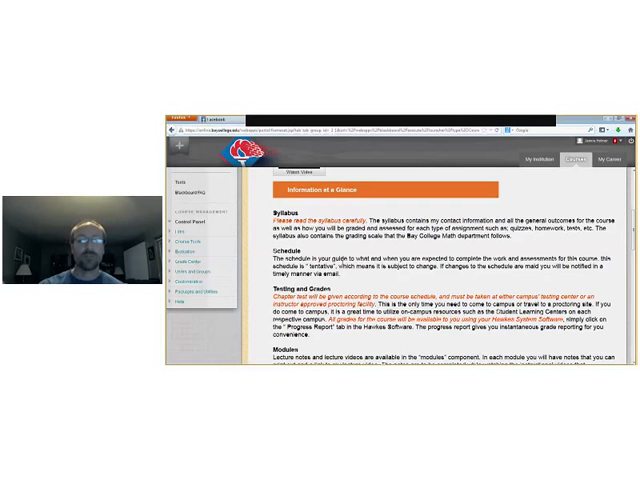
scroll(down, 3)
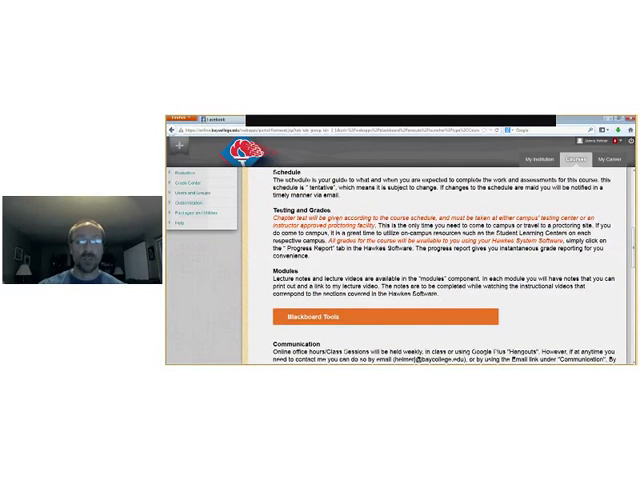
scroll(down, 3)
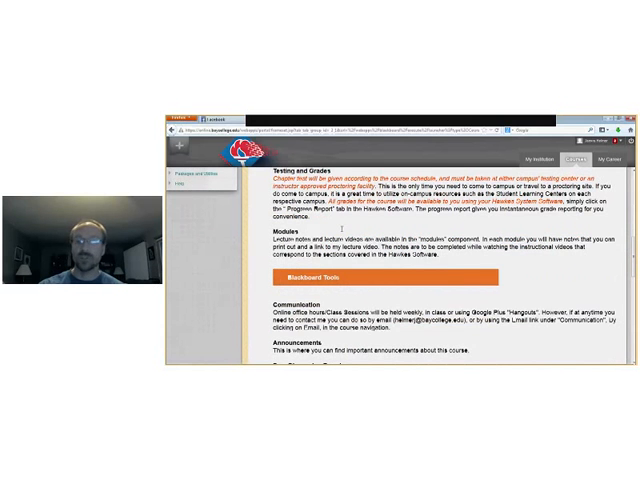
scroll(down, 3)
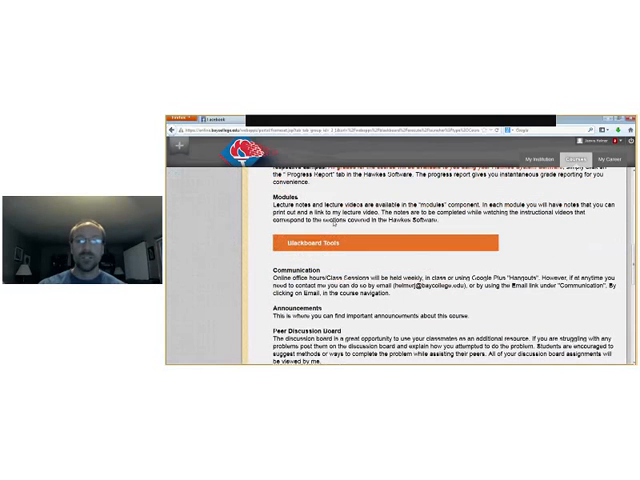
scroll(down, 3)
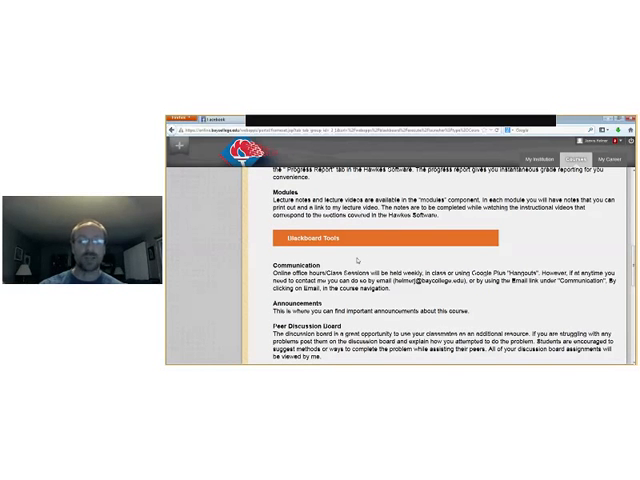
scroll(down, 3)
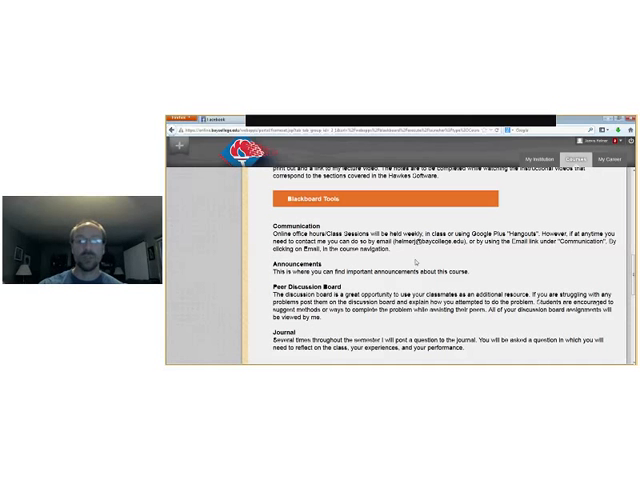
scroll(down, 3)
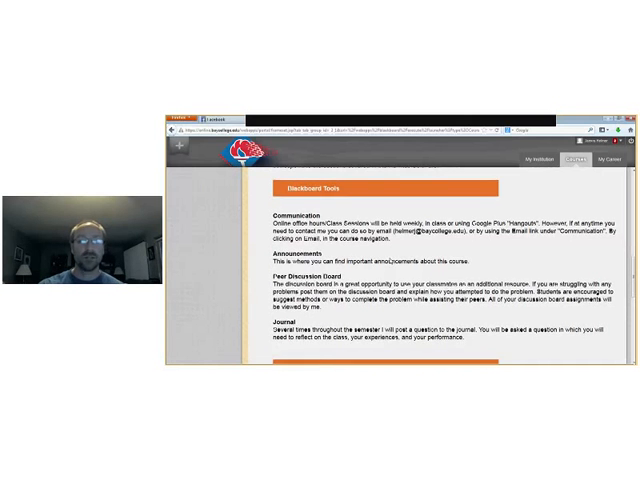
scroll(down, 3)
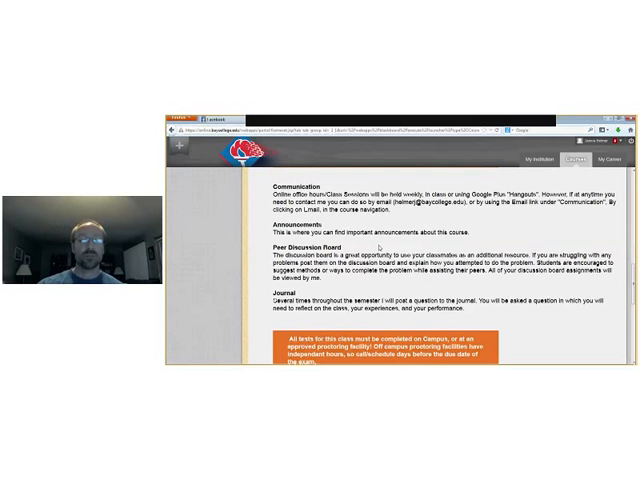
scroll(down, 3)
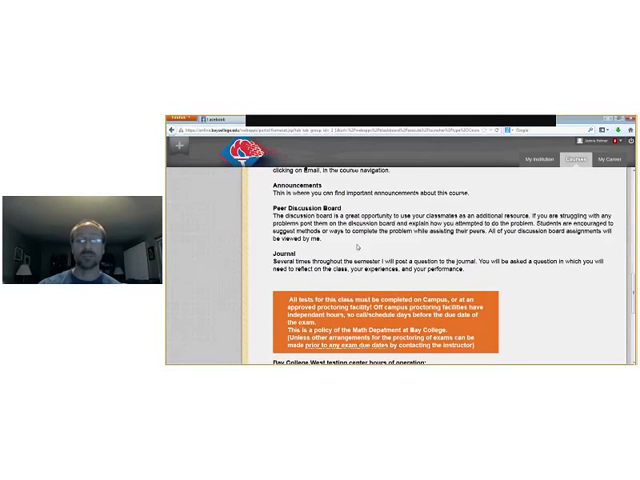
scroll(down, 3)
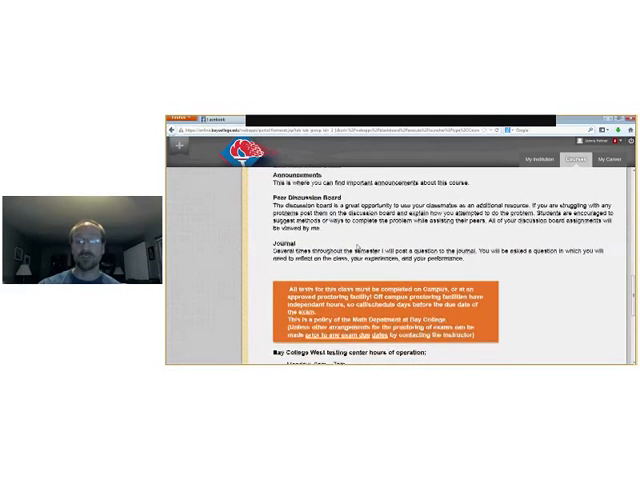
scroll(down, 3)
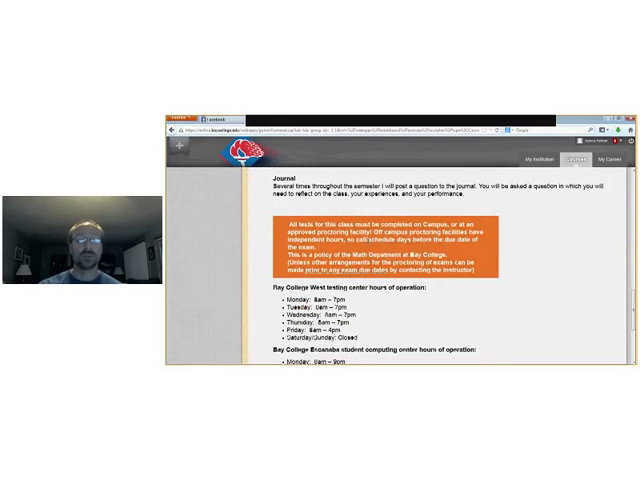
scroll(down, 3)
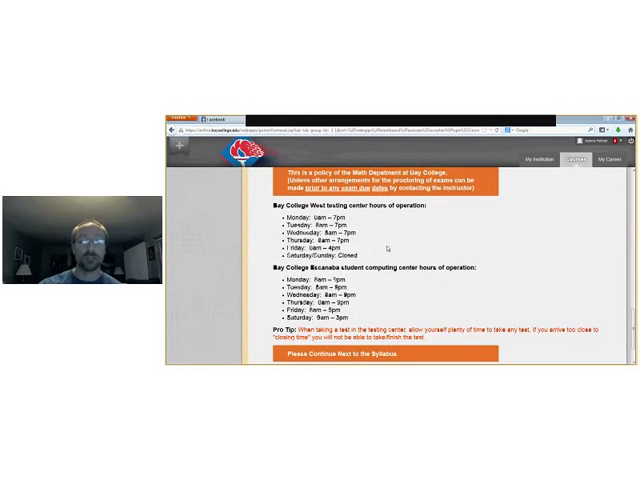
mouse_move(357, 283)
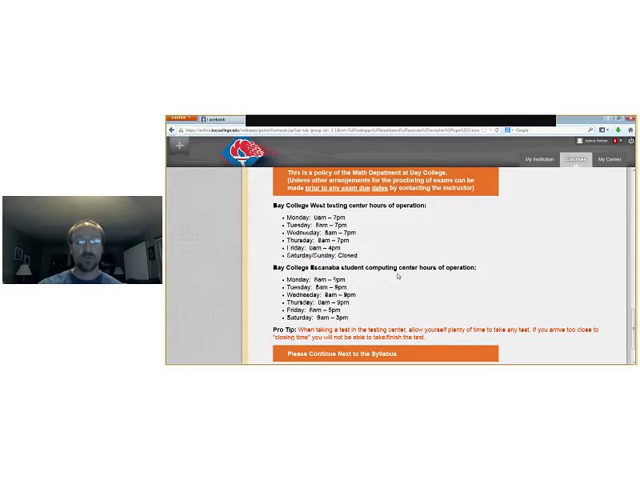
scroll(up, 3)
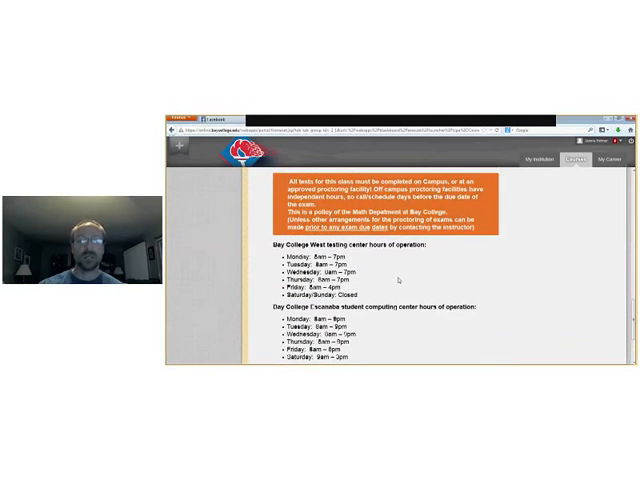
scroll(up, 3)
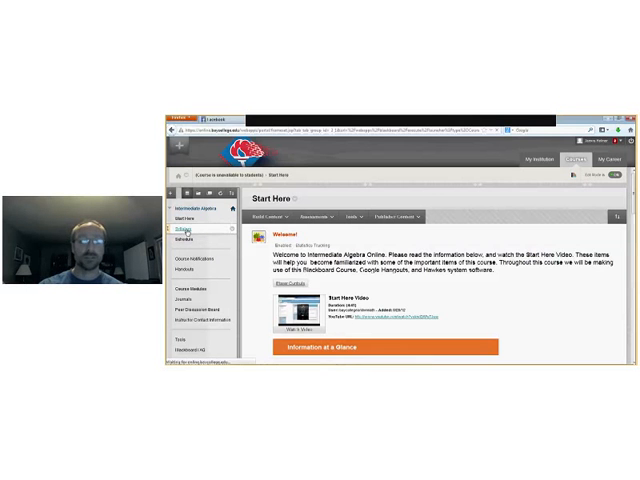
click(186, 227)
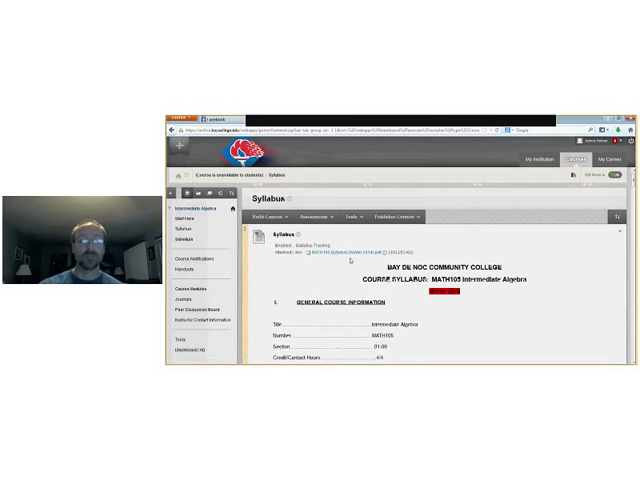
mouse_move(325, 280)
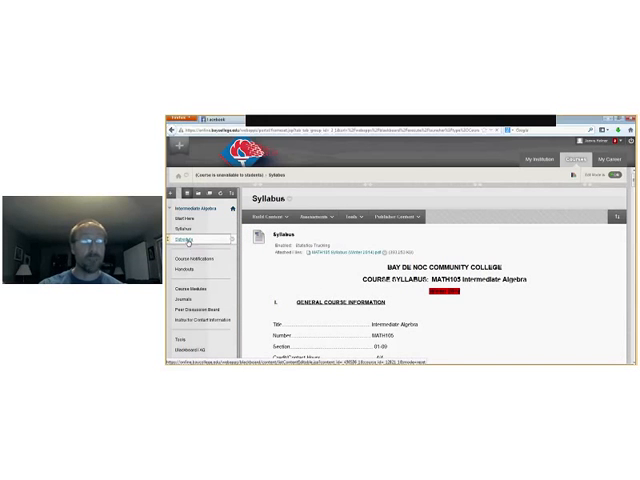
- Open the course Schedule and scroll through its week-by-week table
click(186, 240)
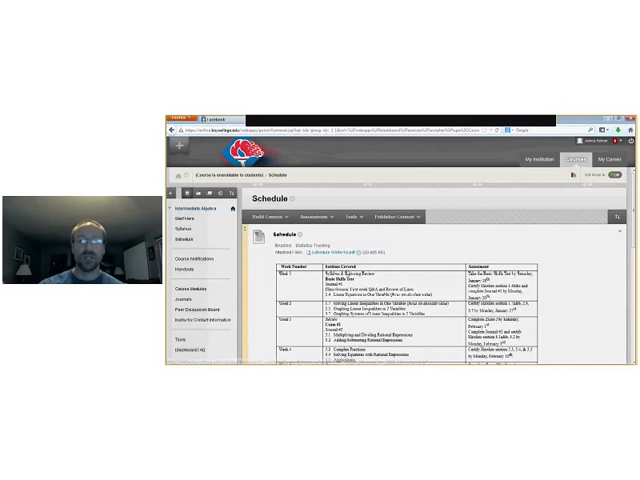
scroll(down, 3)
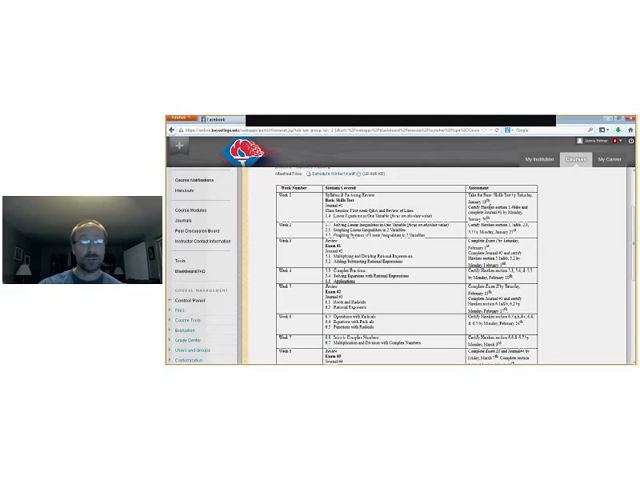
scroll(down, 3)
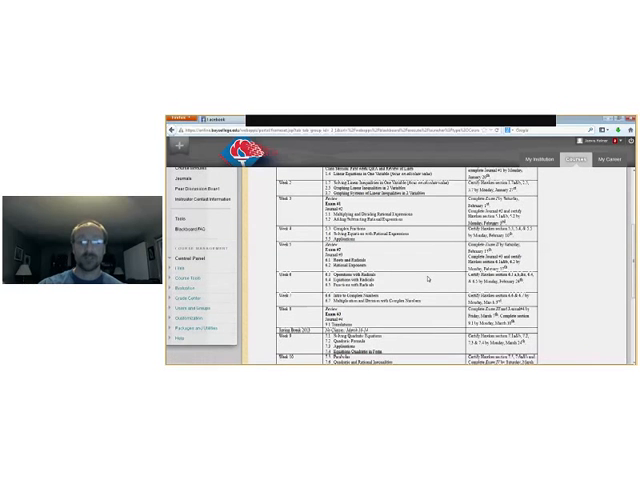
scroll(down, 3)
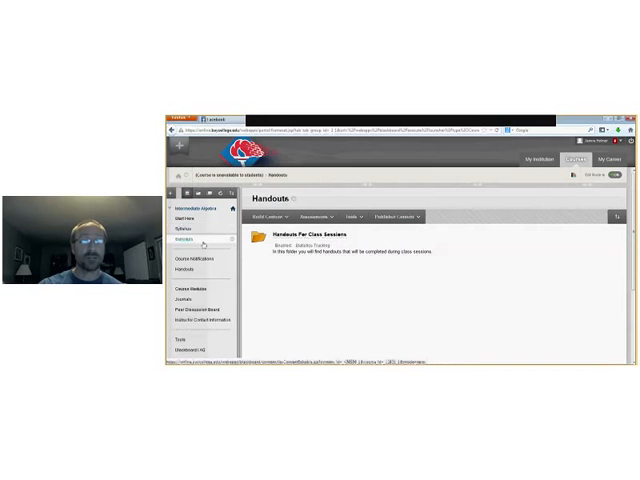
- Open the Handouts For Class Sessions folder
click(320, 237)
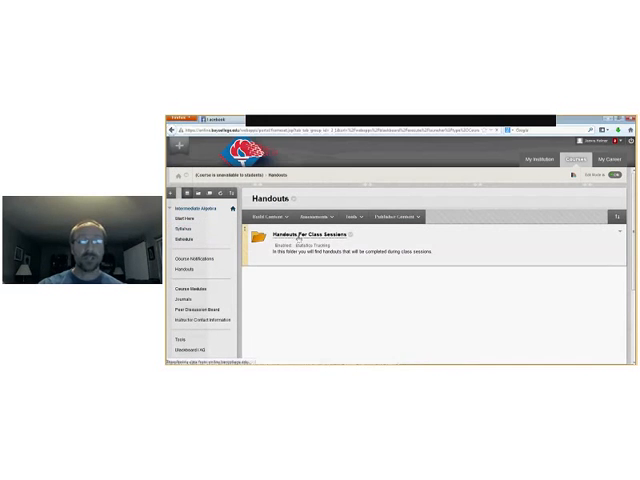
click(310, 234)
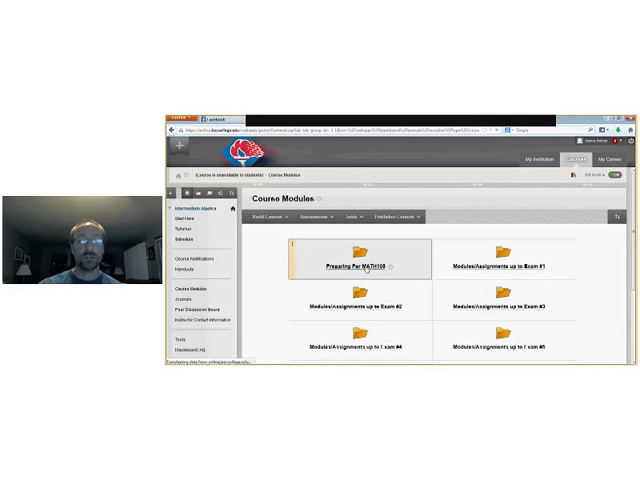
- Open Preparing For MATH105 and its Before You Begin item, then return to Course Modules
click(347, 262)
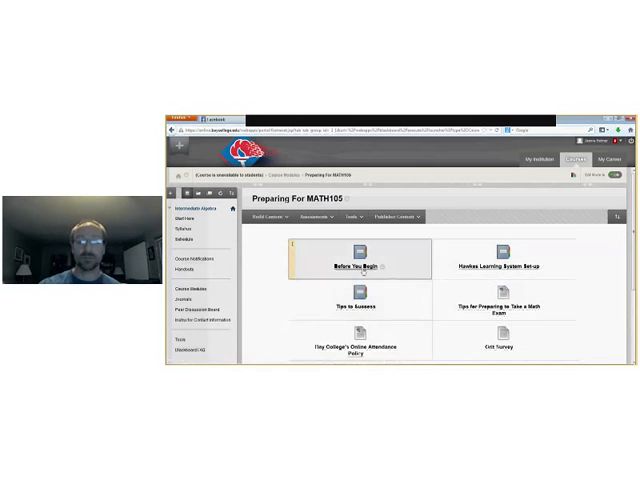
click(351, 303)
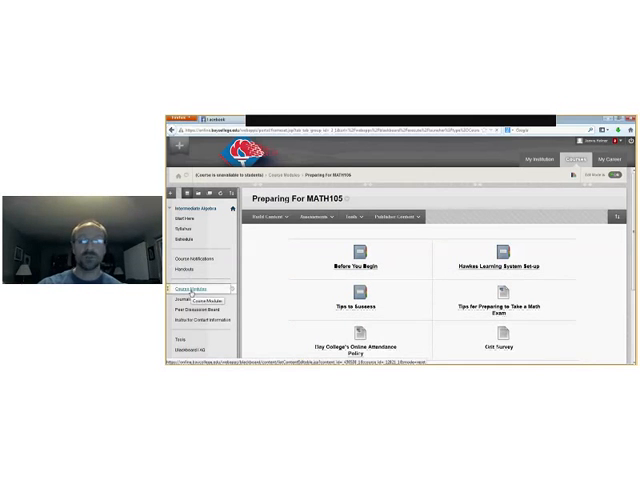
click(184, 287)
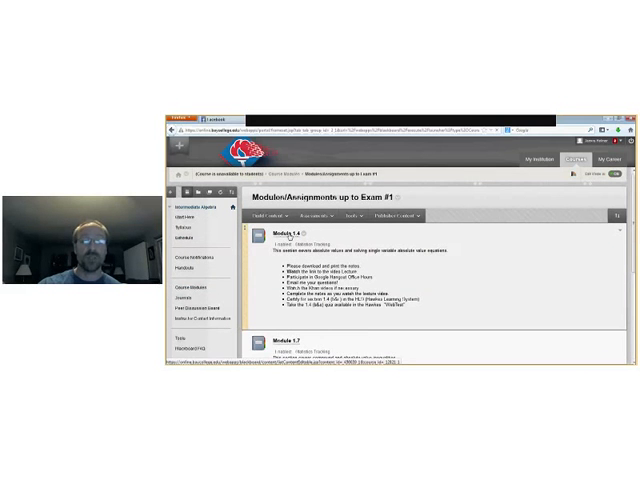
- Open Module 1.4 and scroll through its introduction, lecture handout, video and homework
click(286, 233)
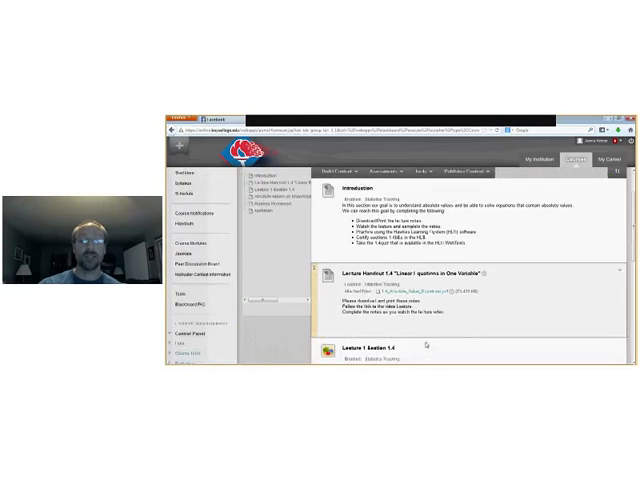
scroll(down, 3)
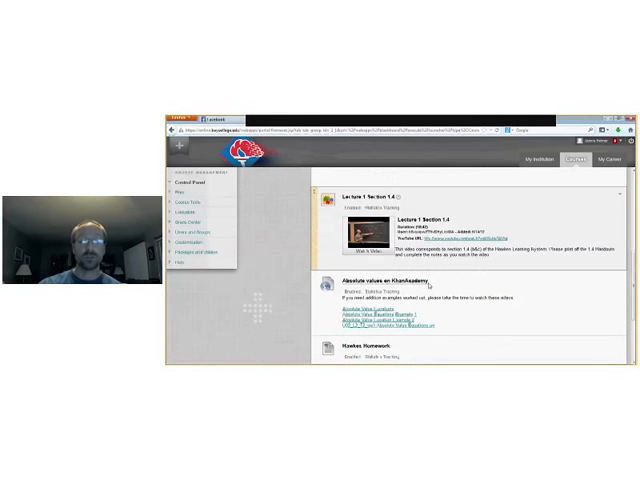
scroll(down, 3)
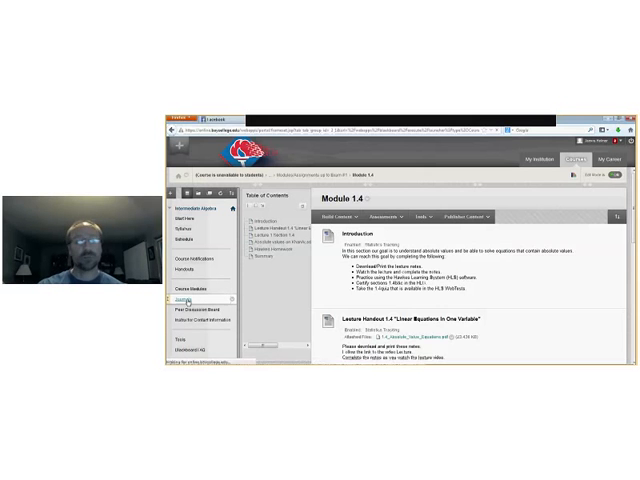
- Open the course Journals and scroll through the journal entries
click(184, 300)
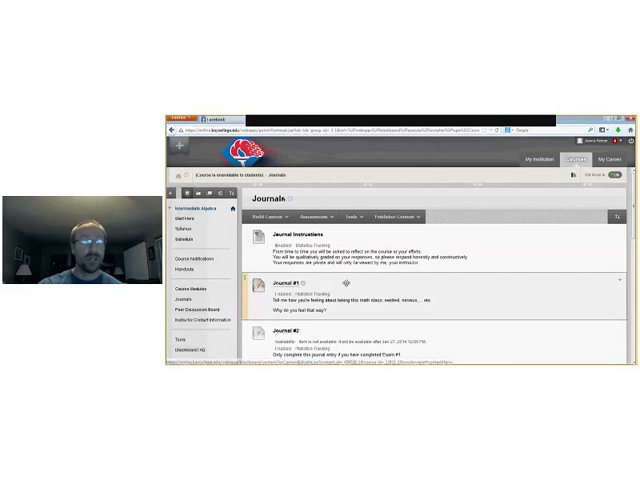
scroll(down, 3)
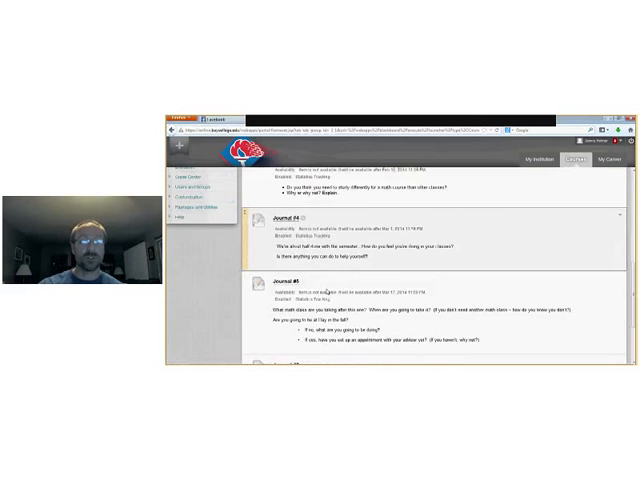
scroll(down, 3)
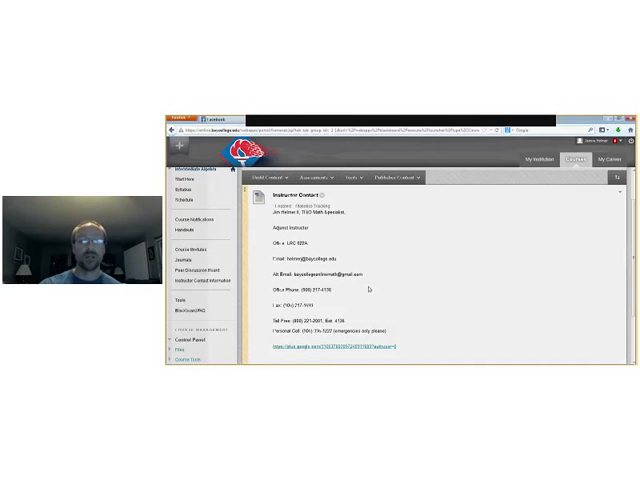
scroll(down, 3)
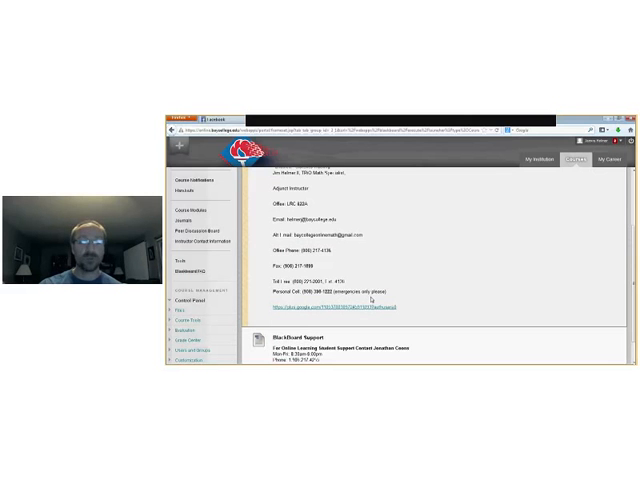
mouse_move(410, 293)
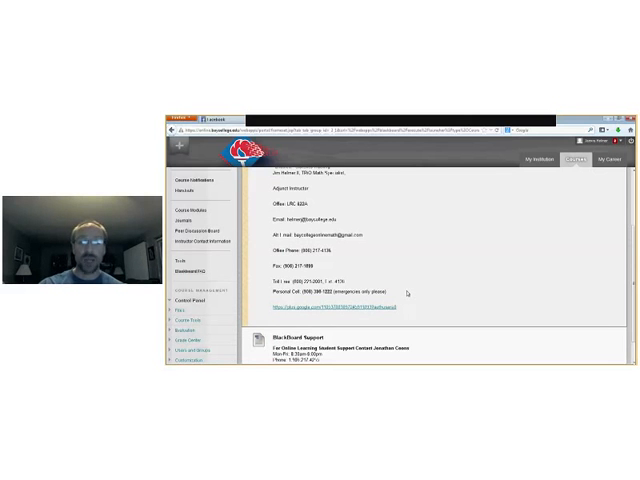
scroll(down, 3)
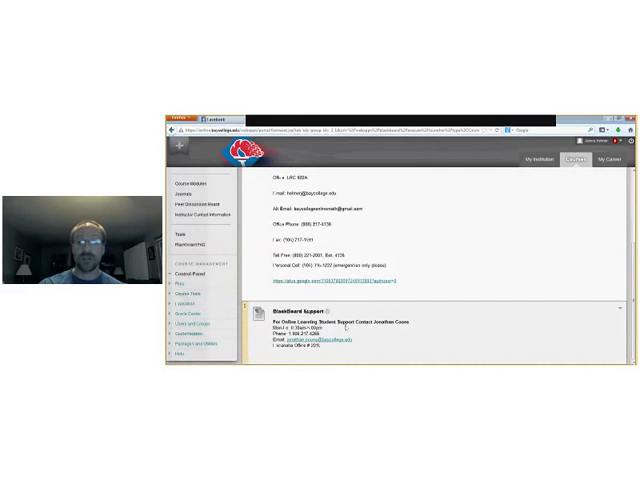